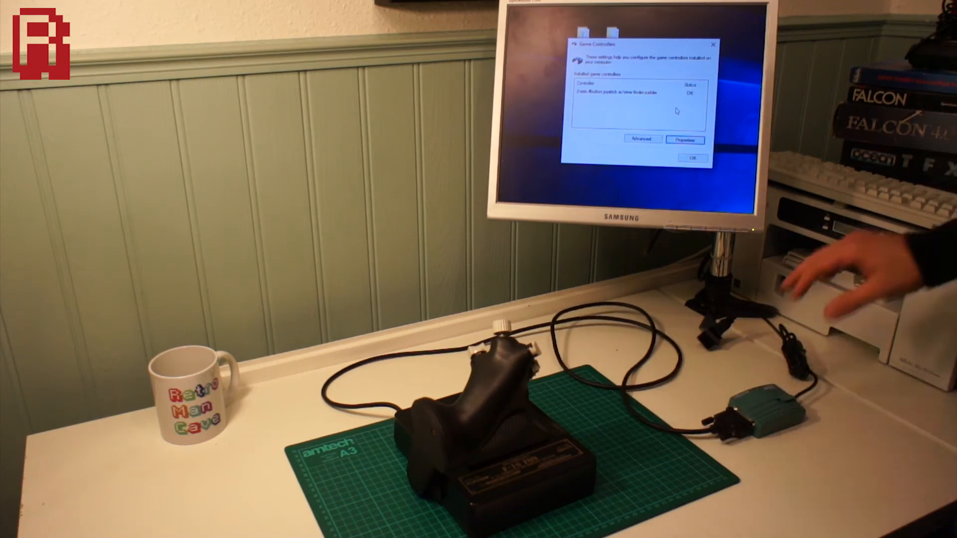
# - Bring up the Properties test page for the 2-axis 8-button joystick listed with OK status
pyautogui.click(685, 140)
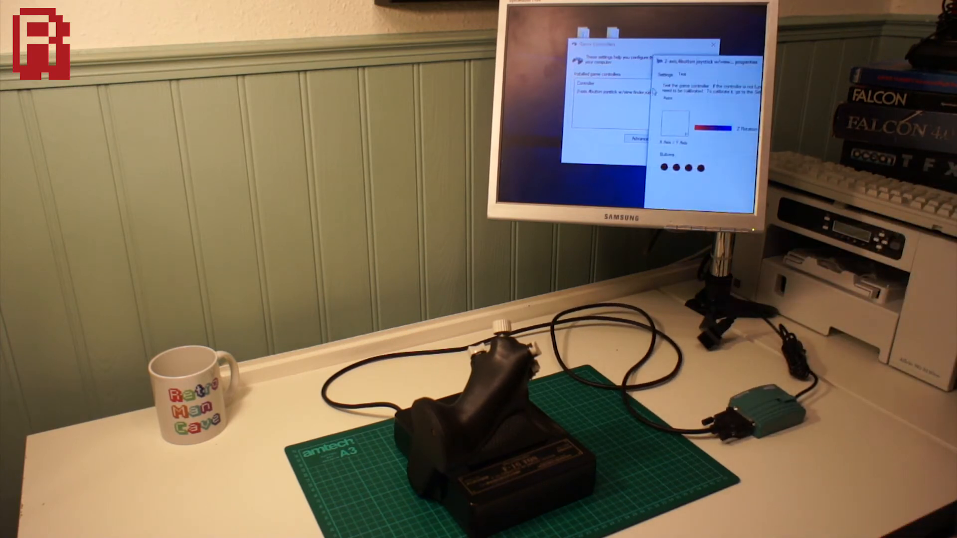